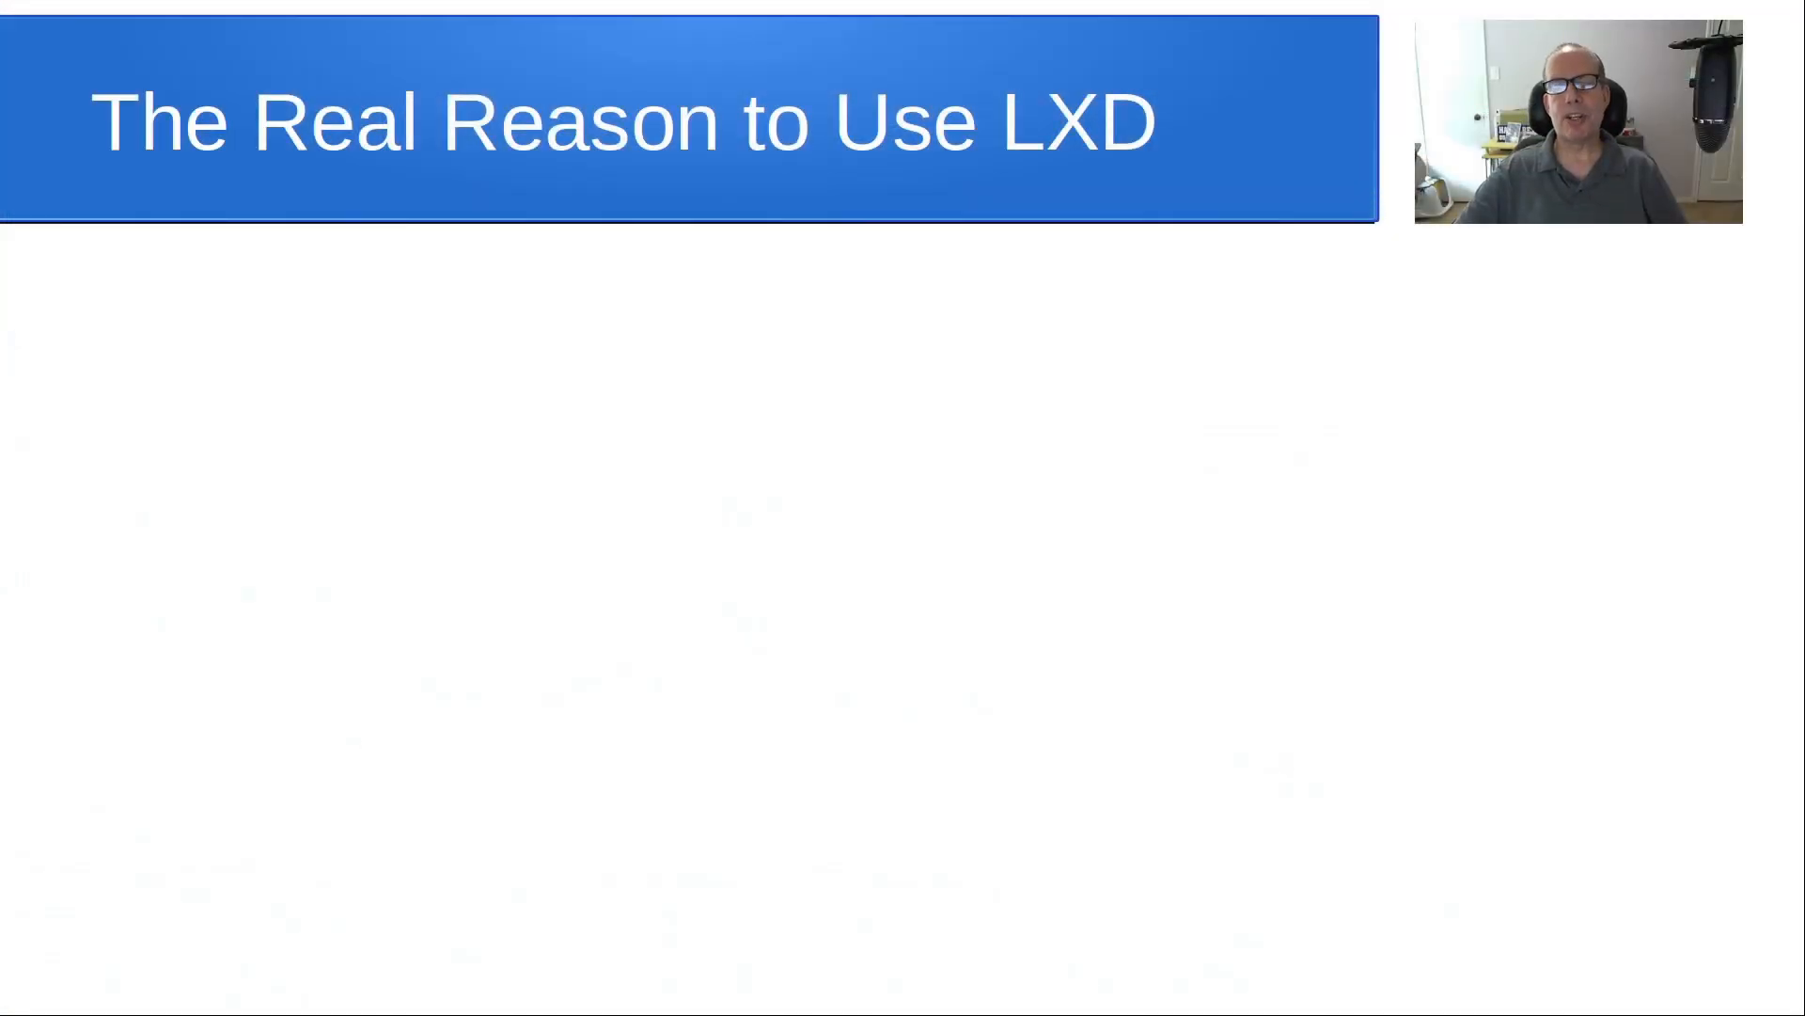
{"action": "mouse_move", "coordinate": [432, 527]}
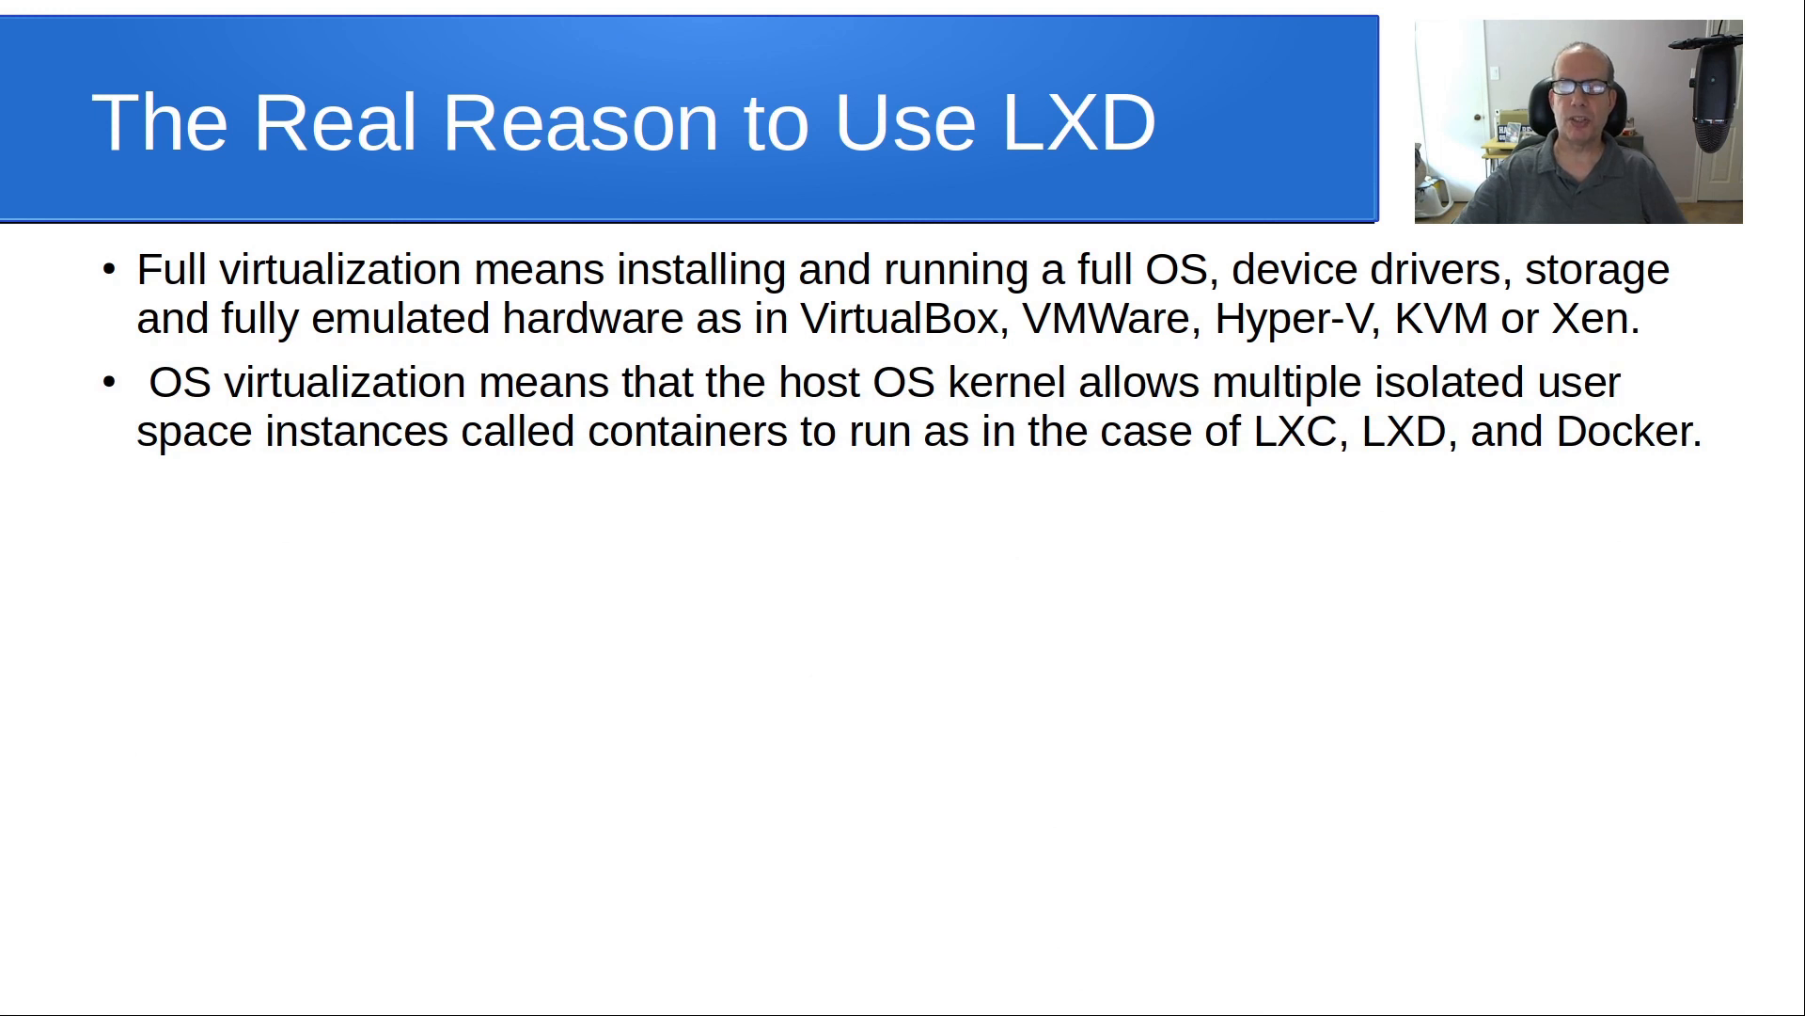
{"action": "mouse_move", "coordinate": [623, 722]}
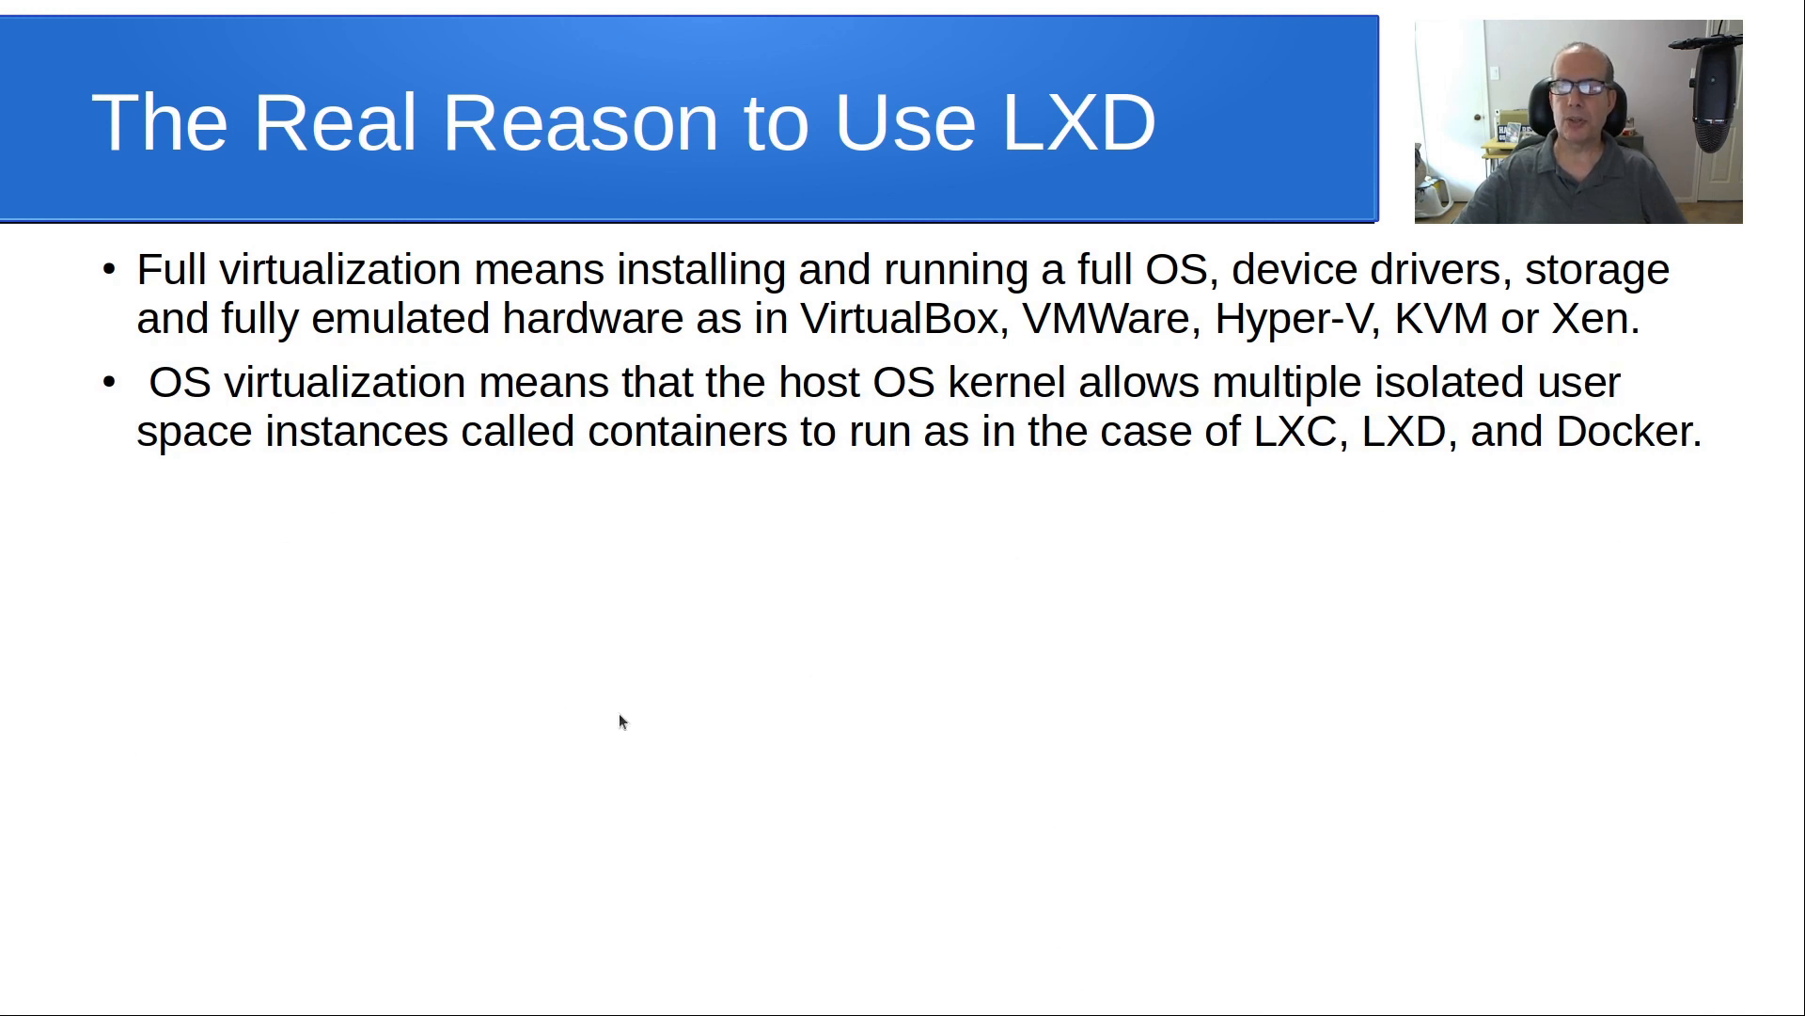
{"action": "mouse_move", "coordinate": [734, 604]}
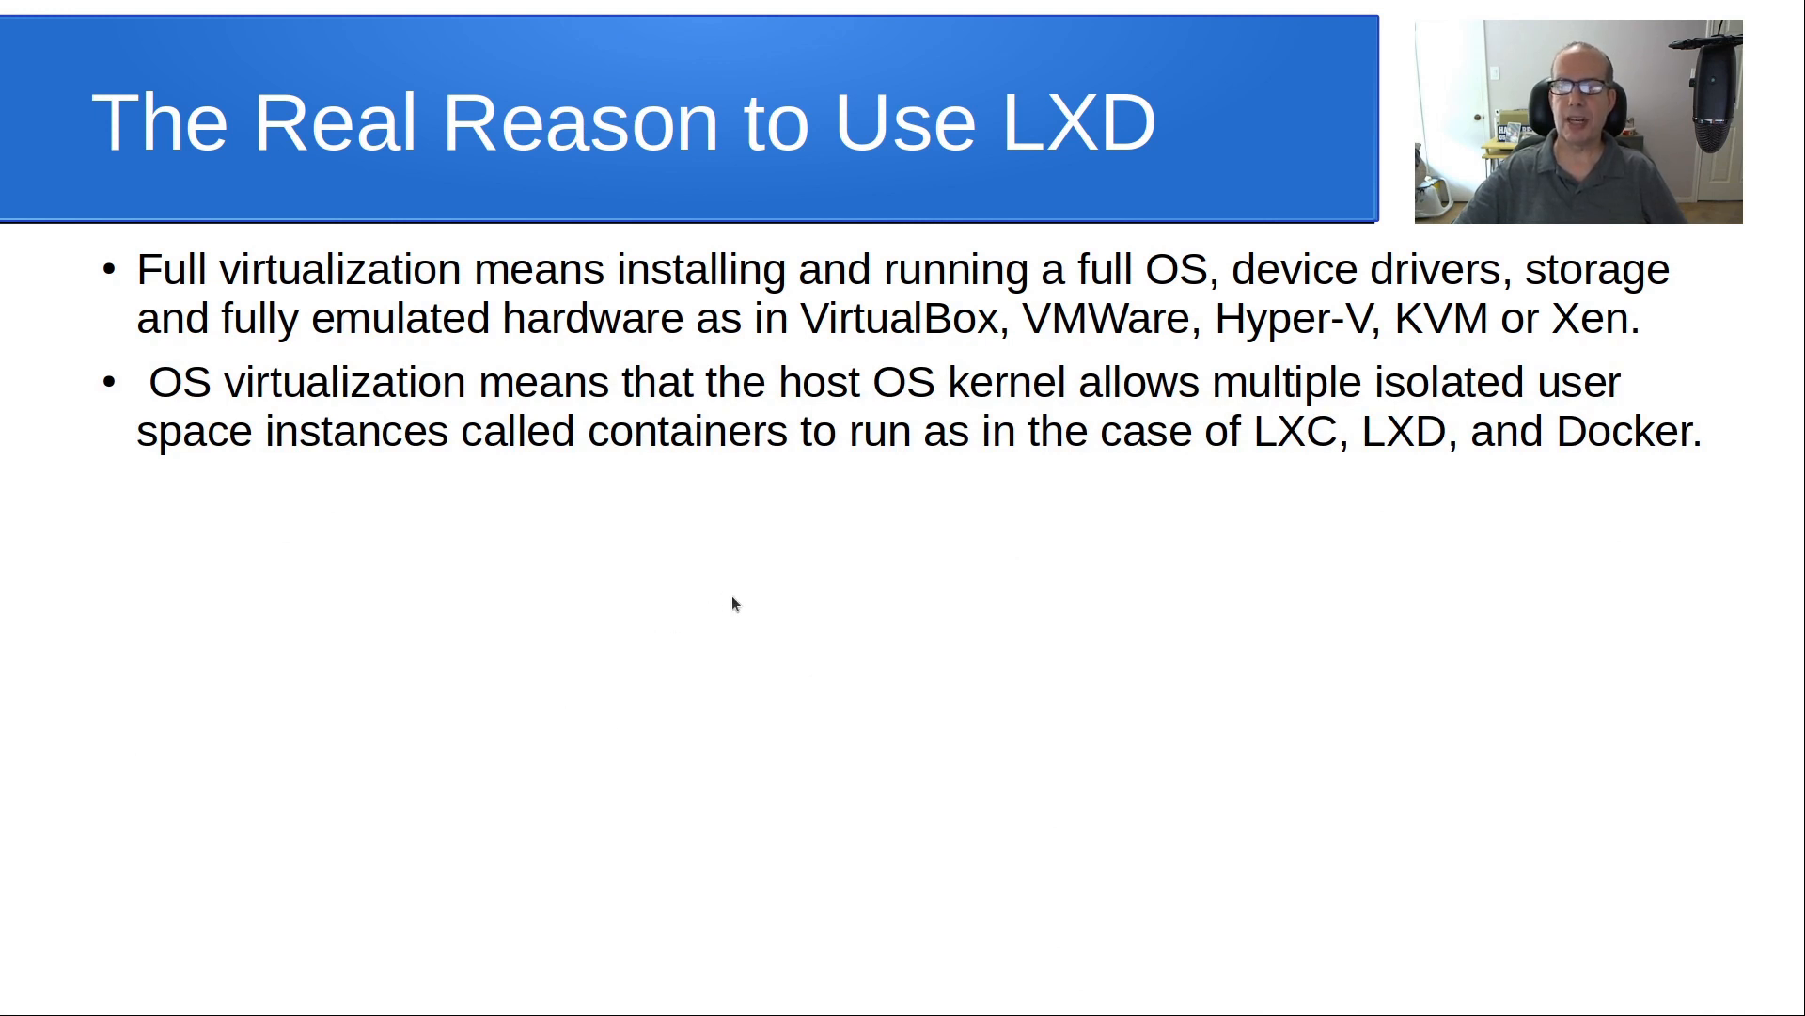
{"action": "mouse_move", "coordinate": [792, 643]}
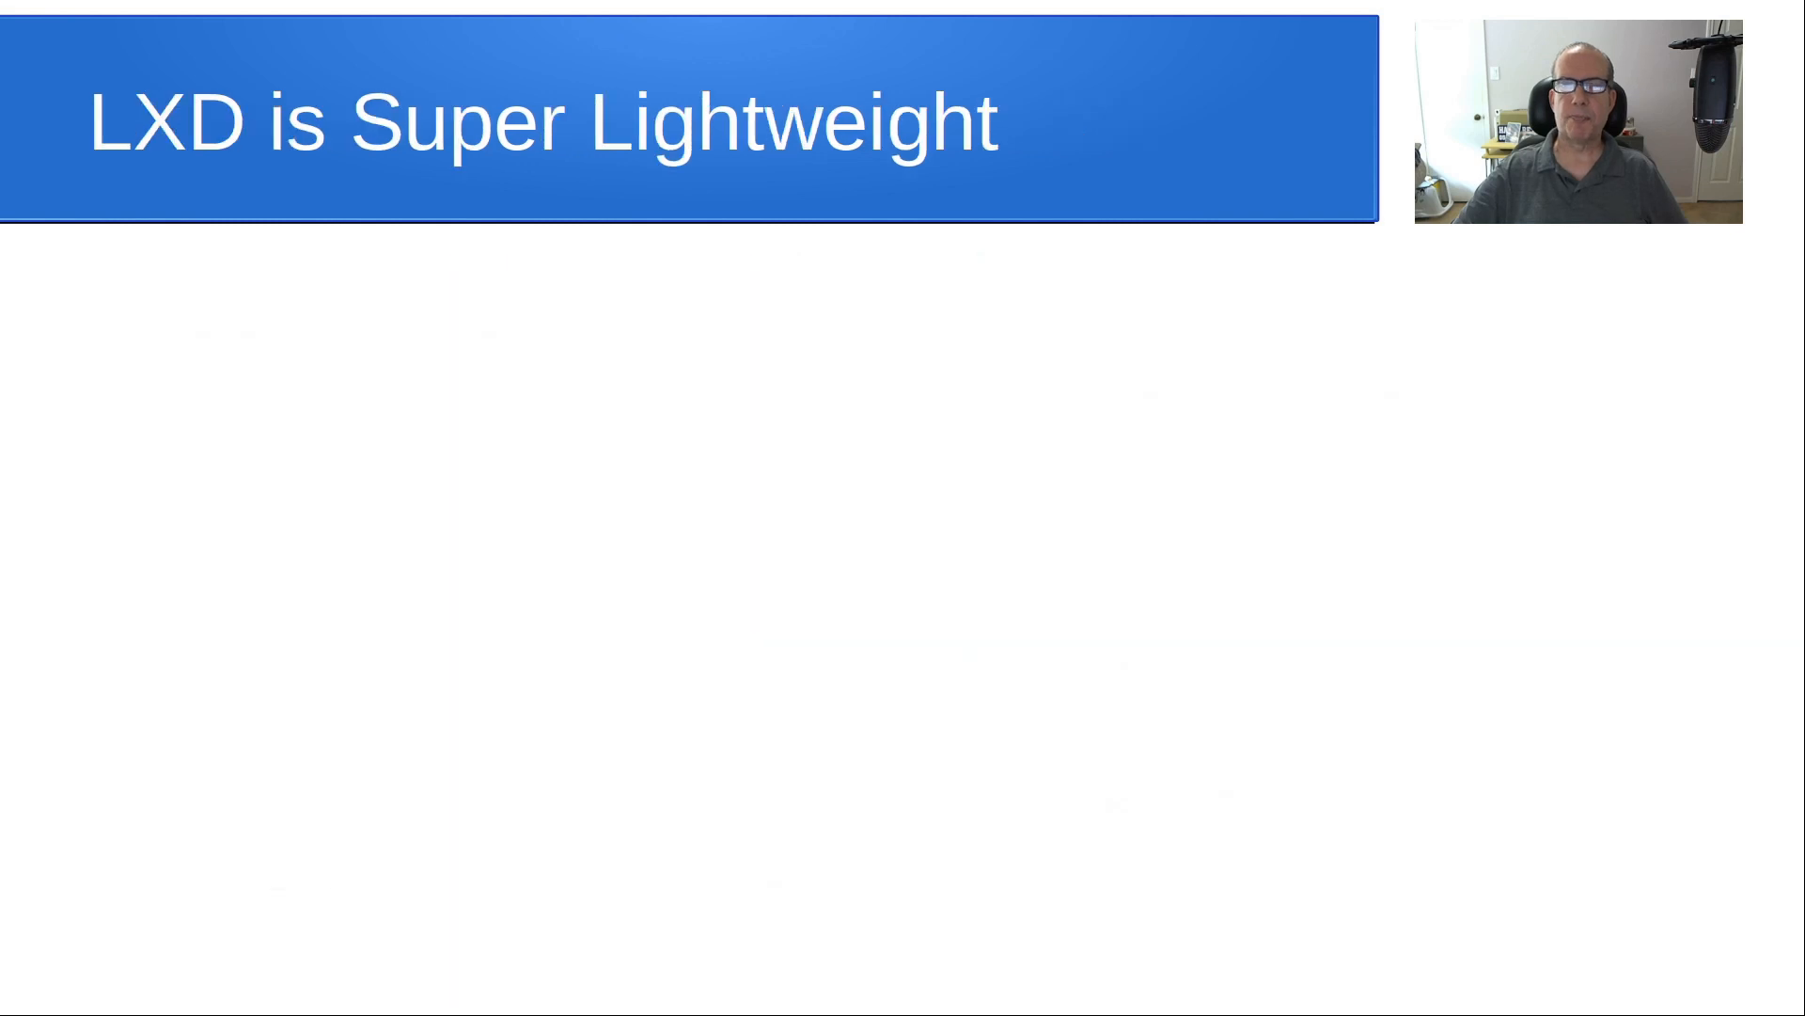
{"action": "mouse_move", "coordinate": [848, 611]}
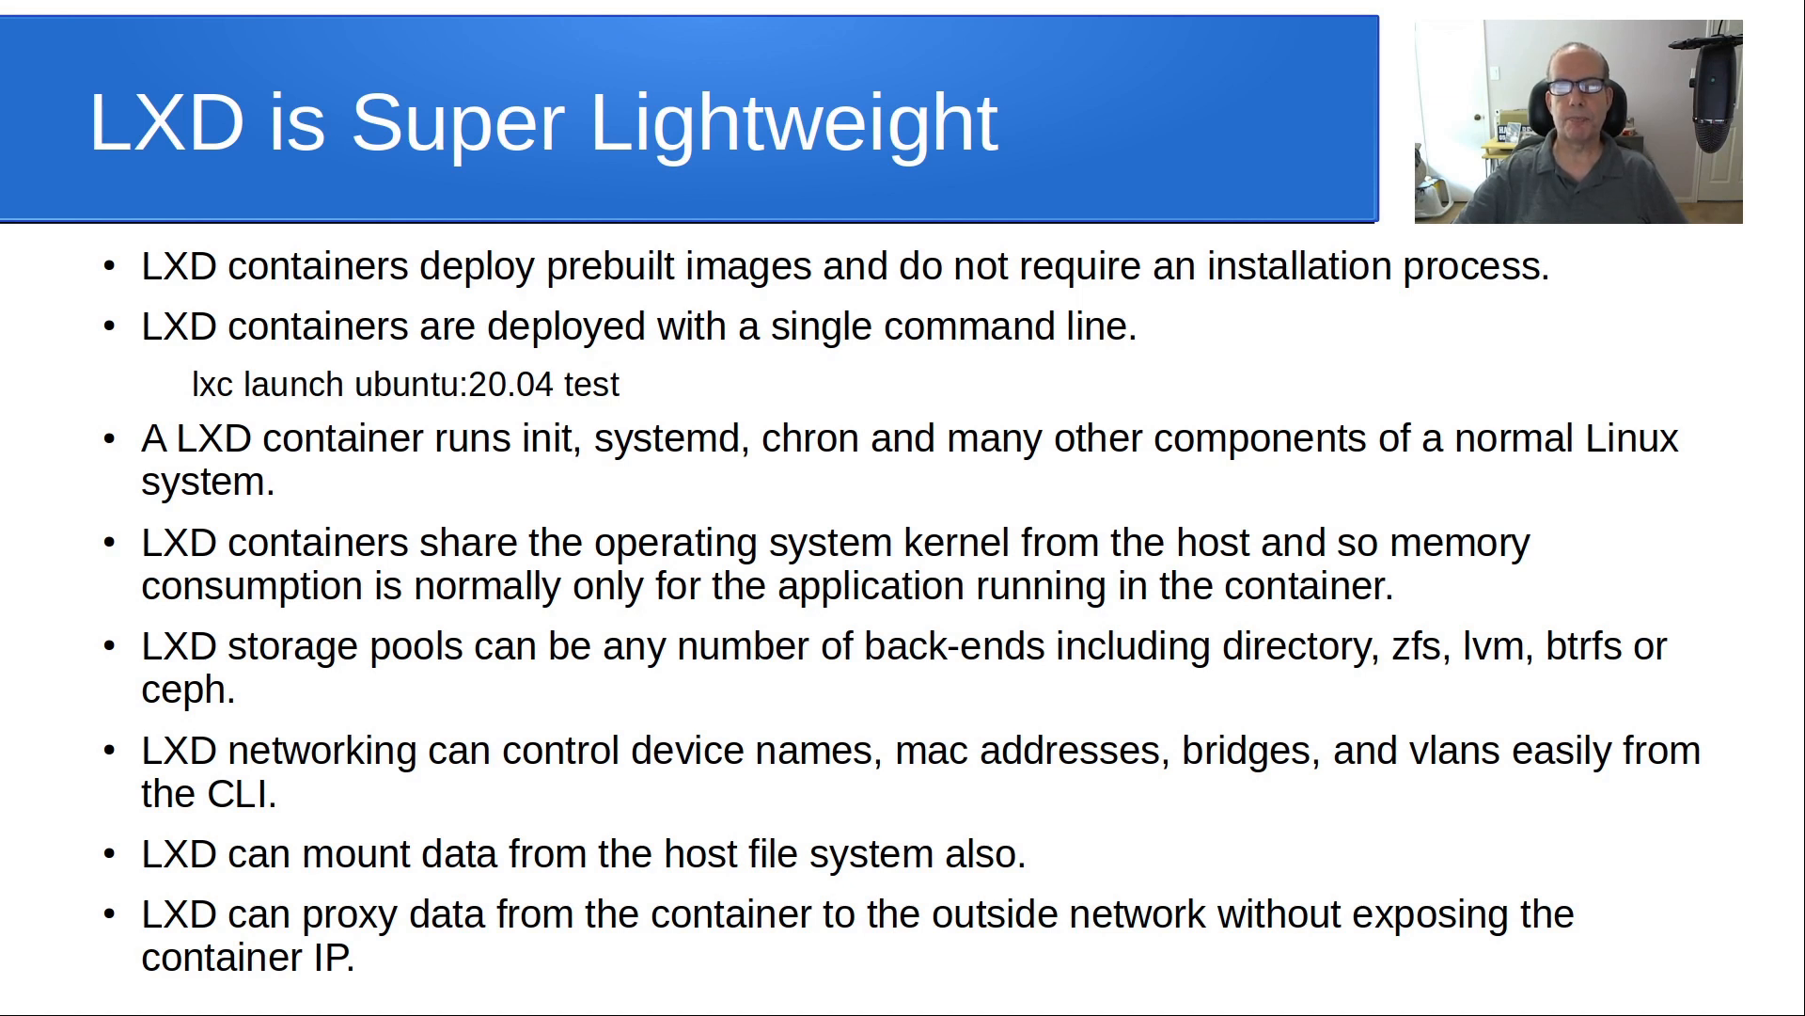
{"action": "key", "text": "right"}
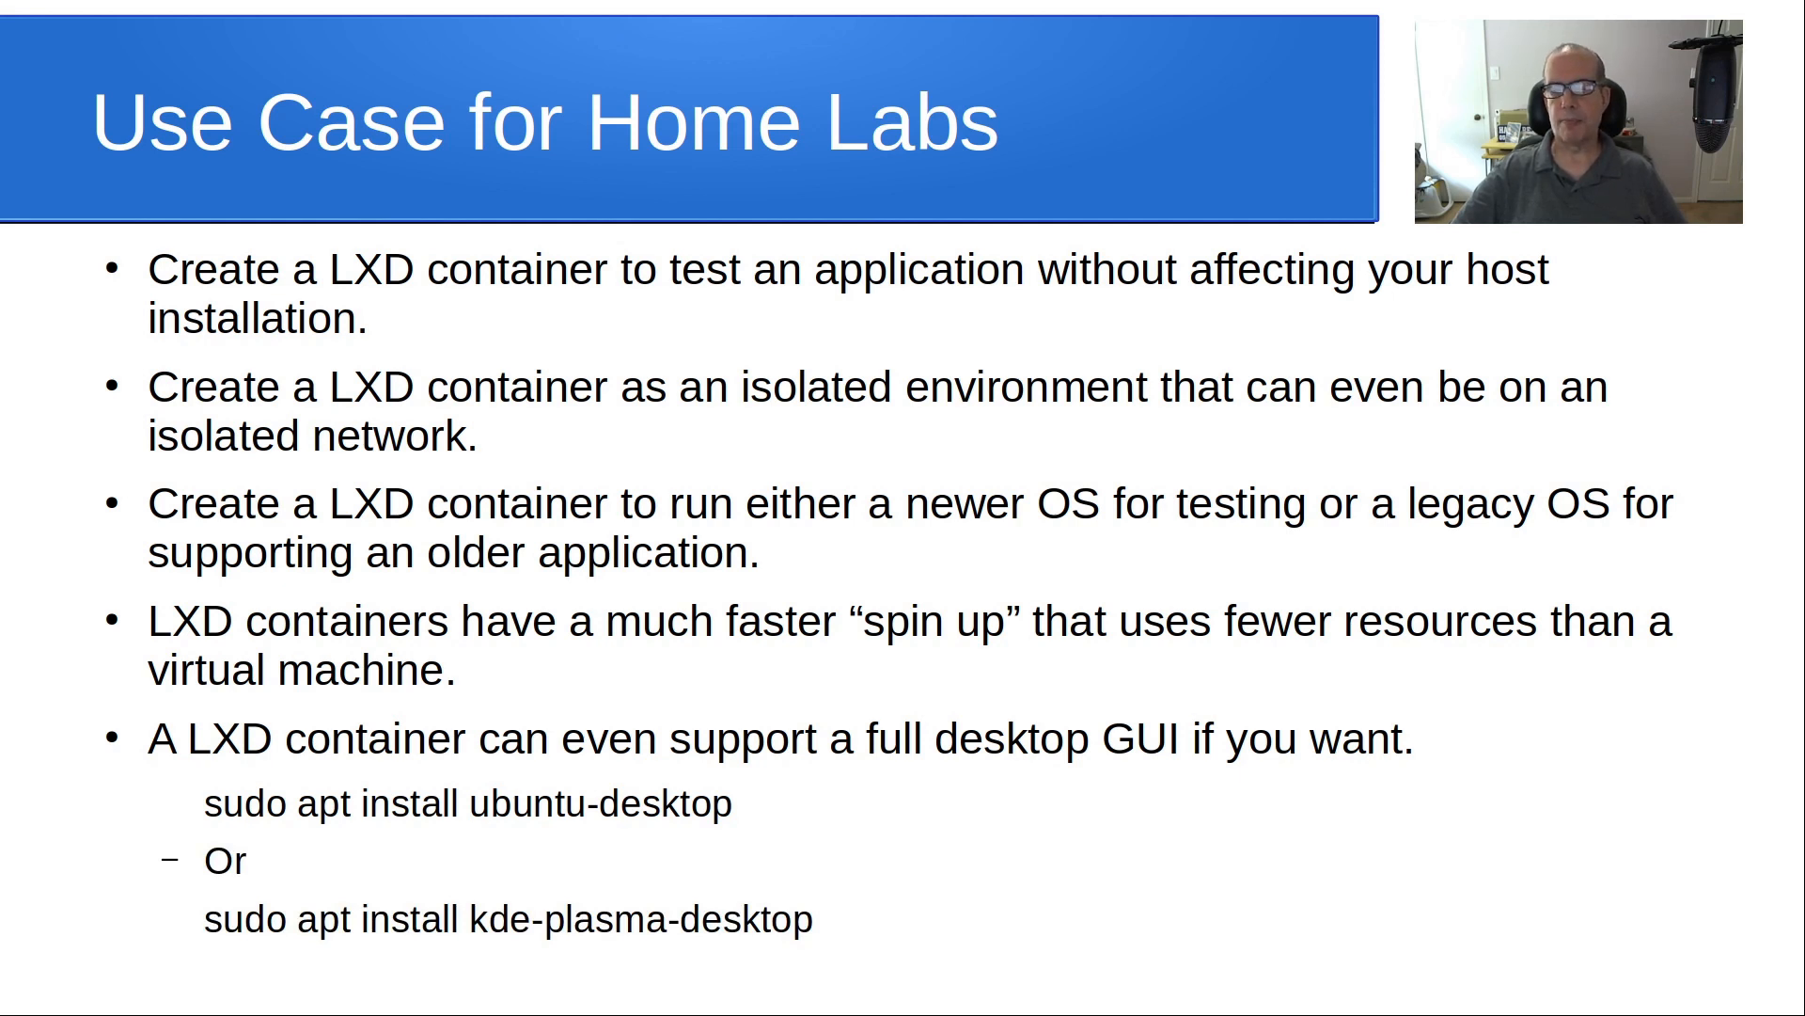
Advance from the home lab use cases to the Summary slide title
{"action": "key", "text": "Right"}
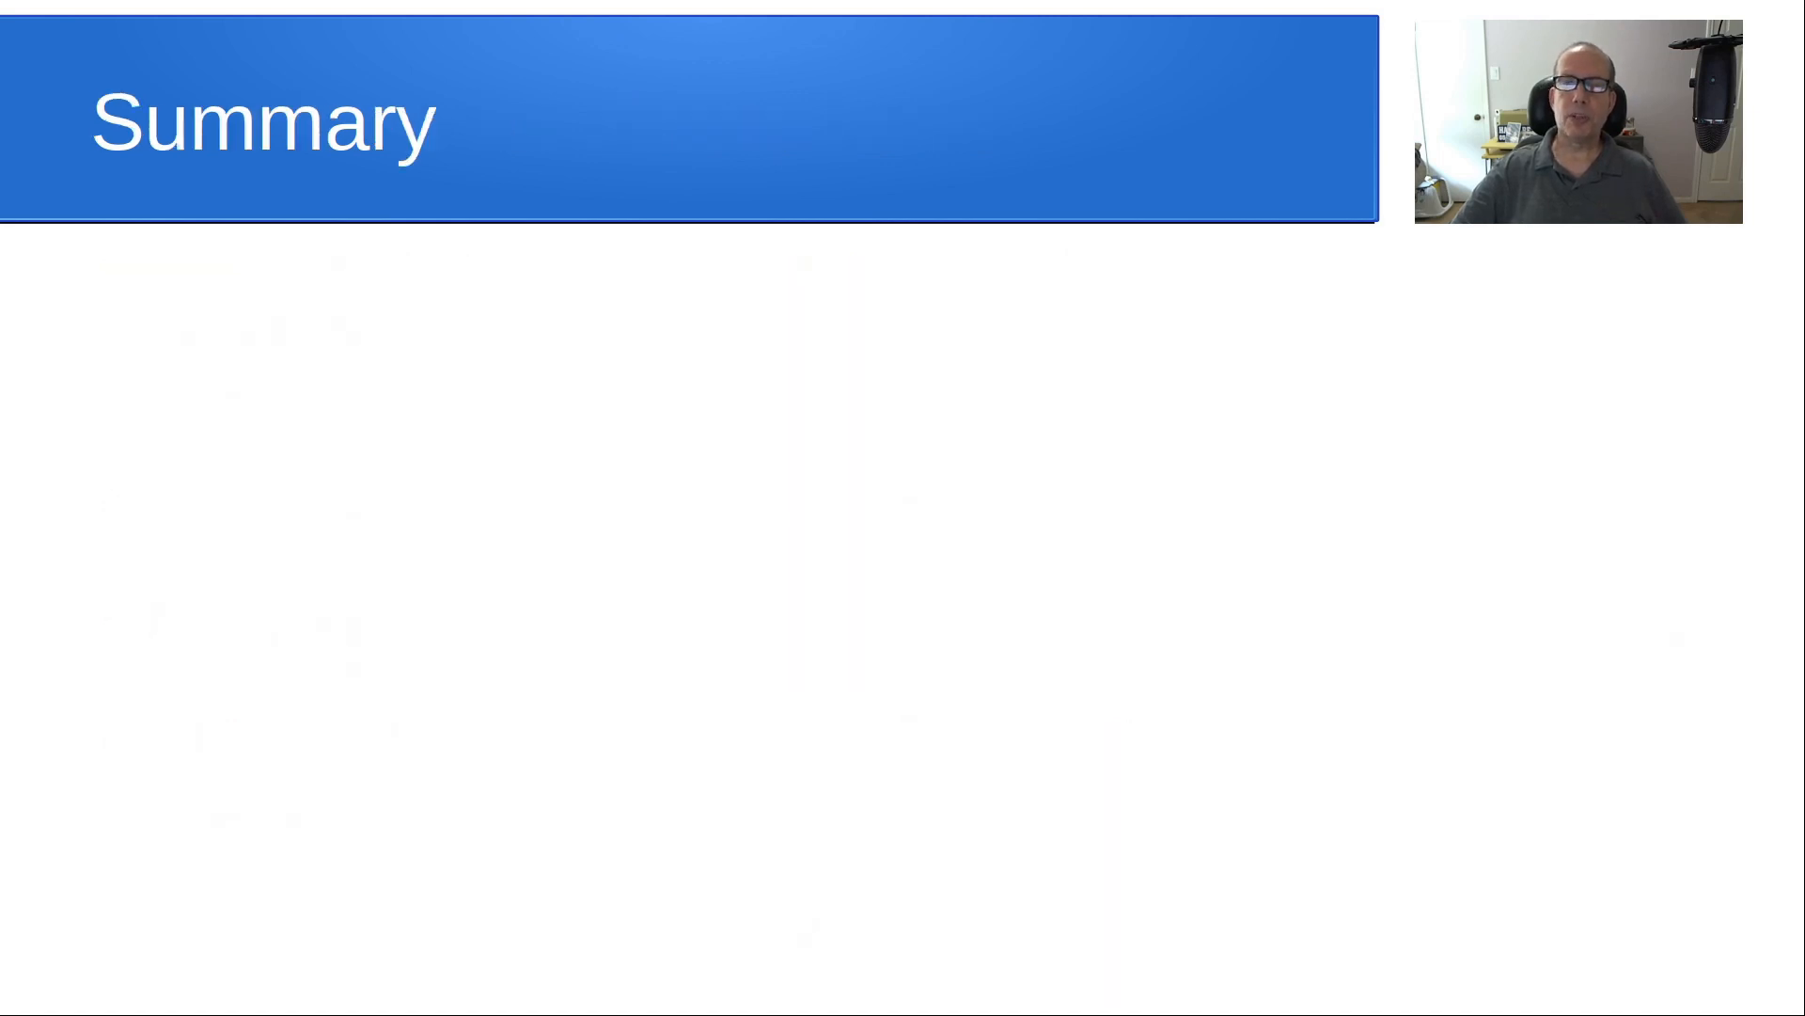